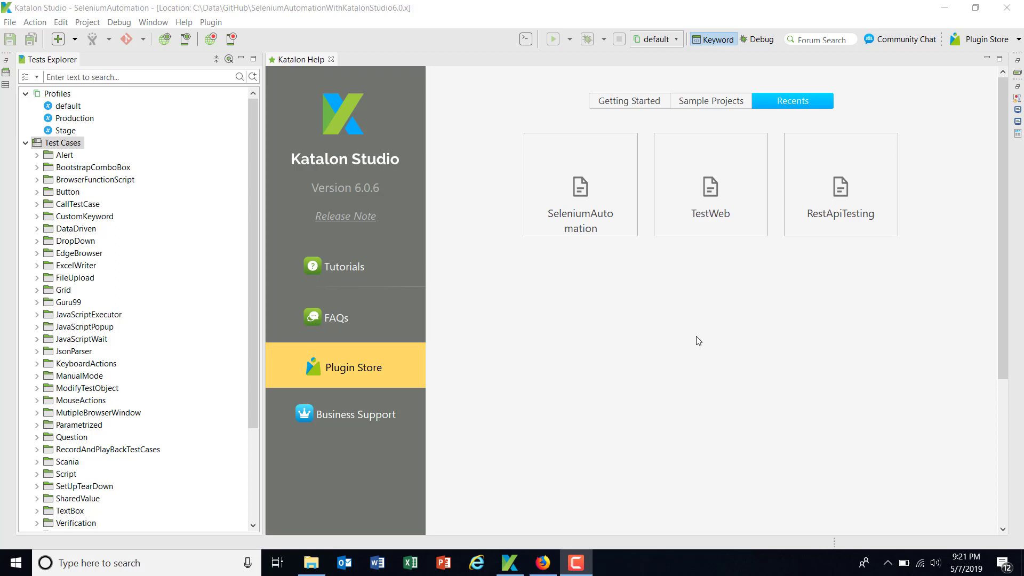
{"action": "mouse_move", "coordinate": [658, 283]}
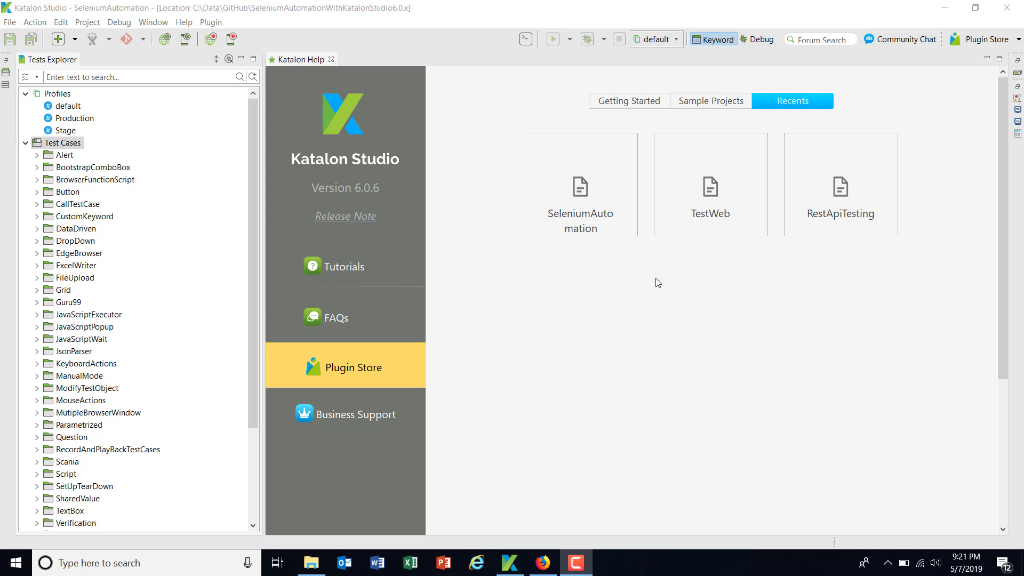
Add a new folder named 'Profile' beneath Test Cases in the SeleniumAutomation project
{"action": "right_click", "coordinate": [63, 142]}
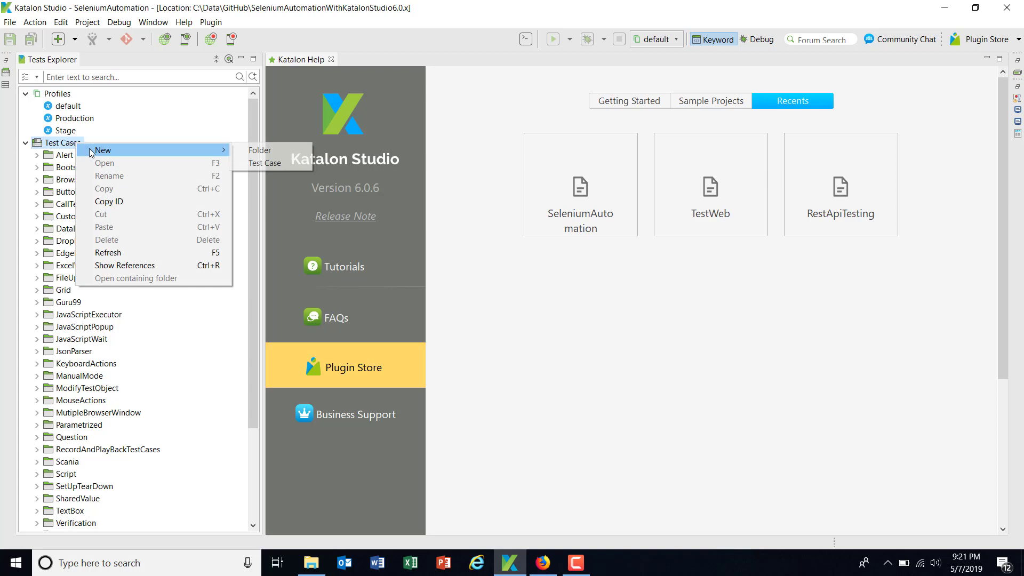
{"action": "left_click", "coordinate": [259, 150]}
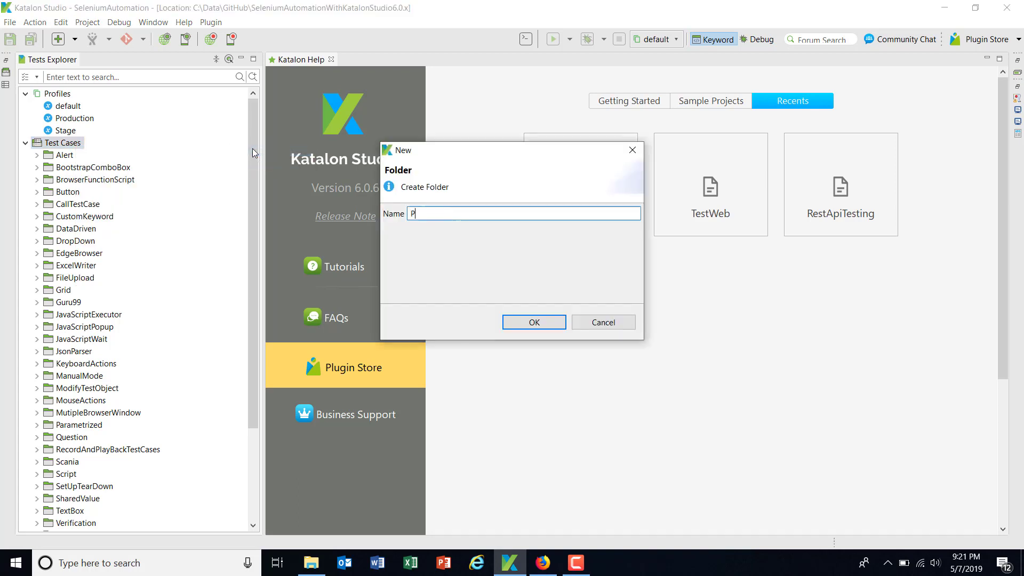
{"action": "type", "text": "rofile"}
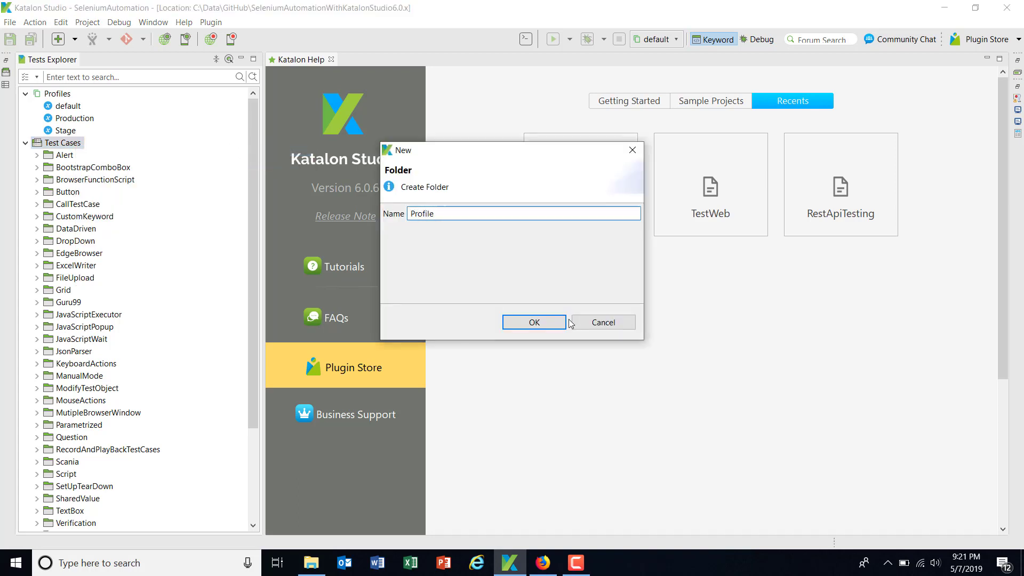
{"action": "left_click", "coordinate": [533, 322]}
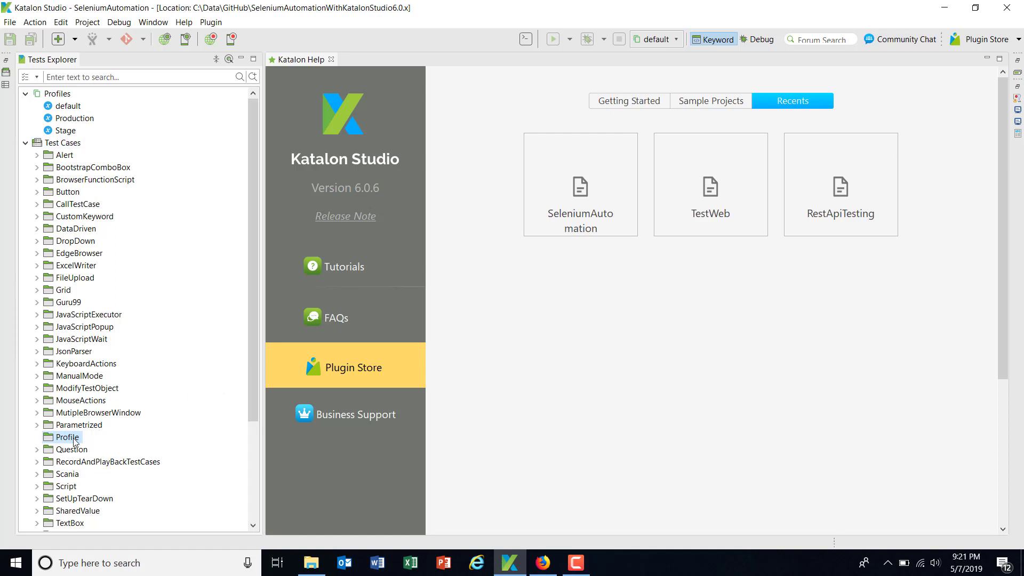
Create an empty test case called 'TC- ProfileTest' inside the Profile folder
{"action": "right_click", "coordinate": [67, 437]}
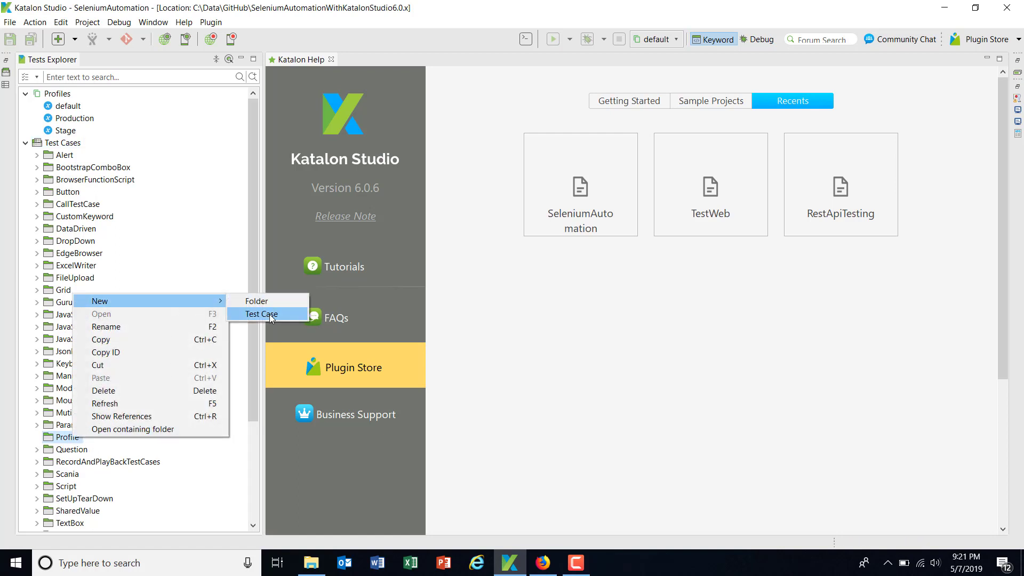
{"action": "left_click", "coordinate": [259, 314]}
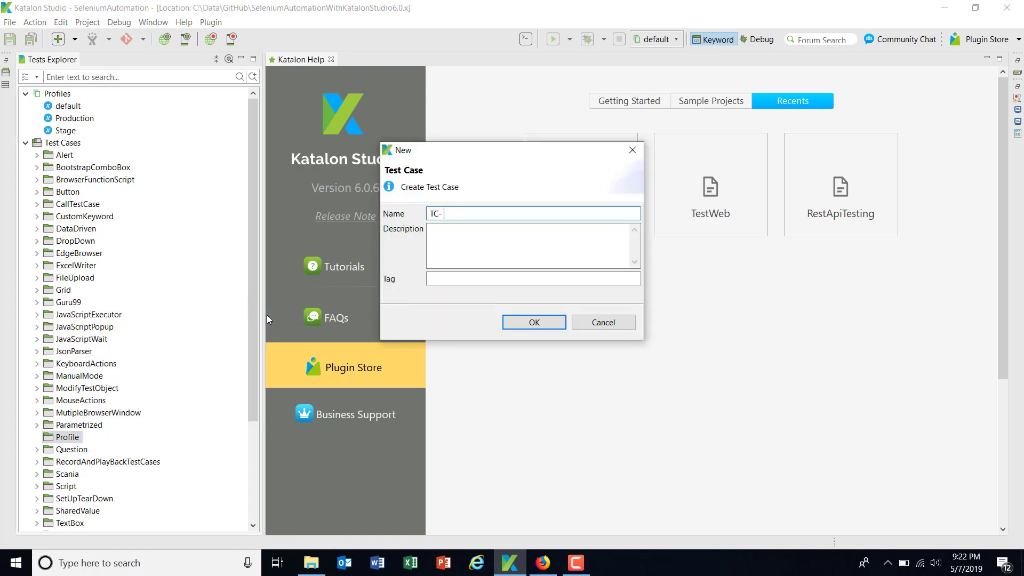
{"action": "type", "text": "ProfileT"}
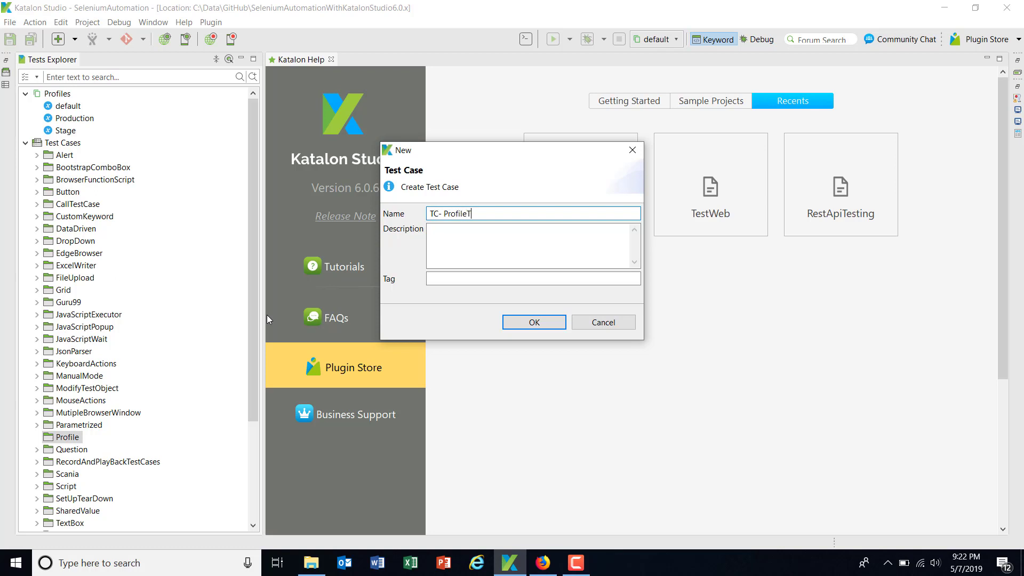
{"action": "type", "text": "est"}
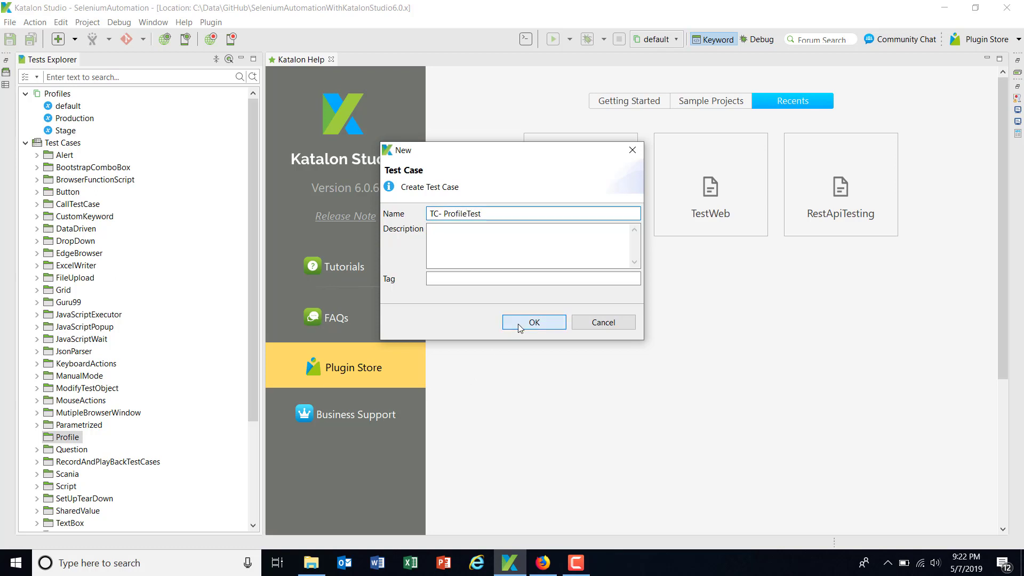
{"action": "left_click", "coordinate": [534, 322]}
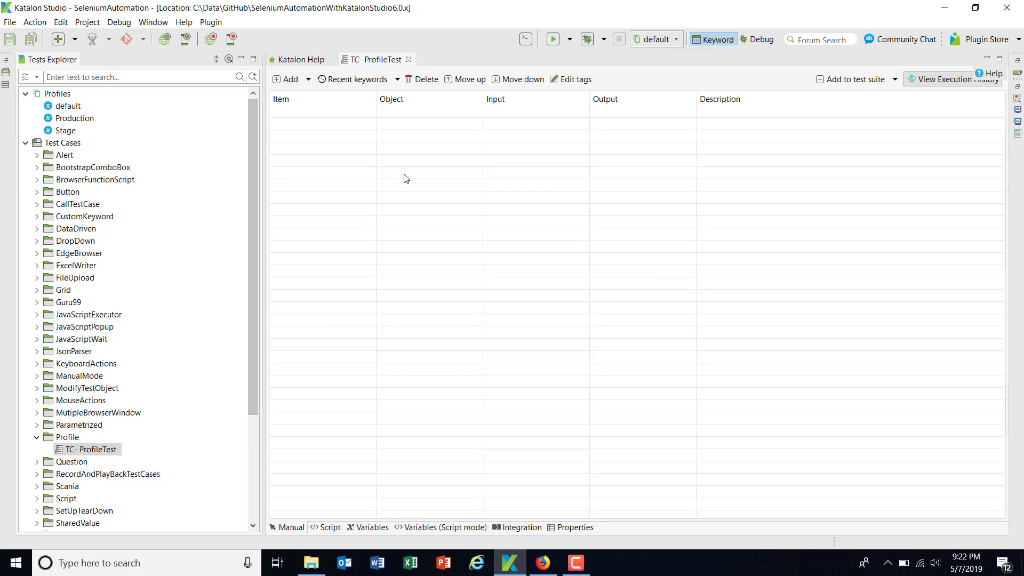
Add Try and Finally statements, with a Close Browser step under Finally
{"action": "left_click", "coordinate": [289, 79]}
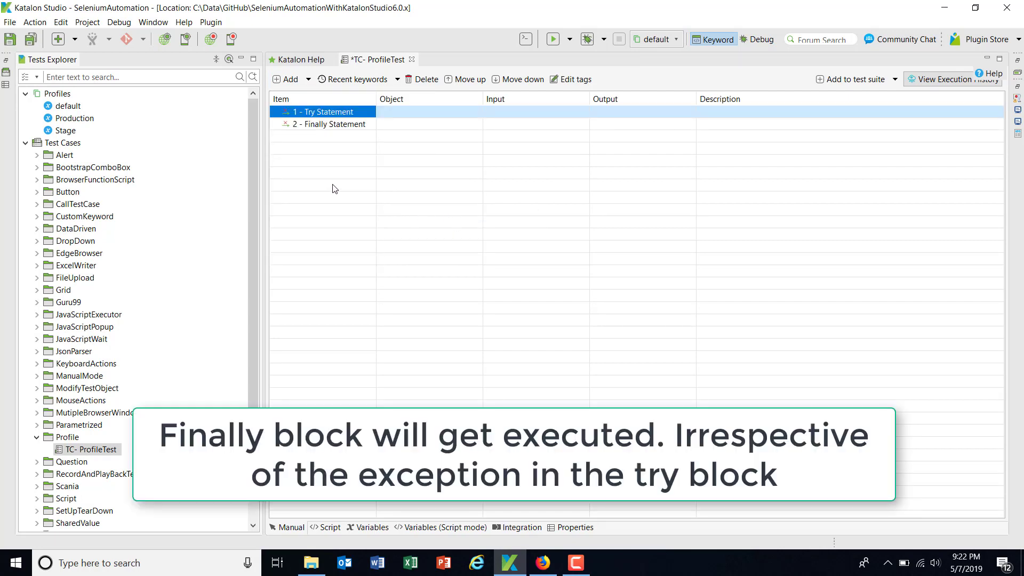
{"action": "mouse_move", "coordinate": [326, 112]}
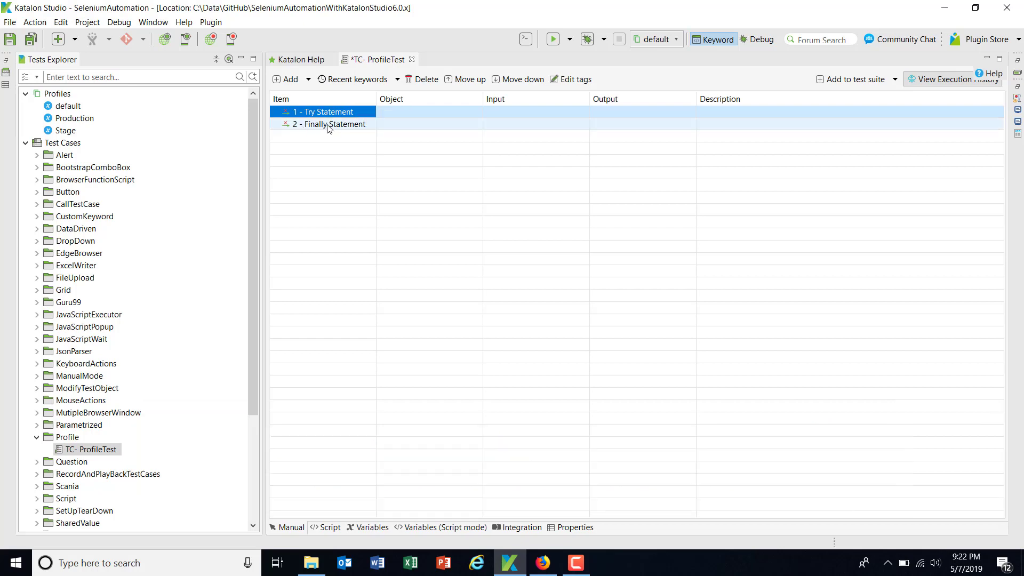
{"action": "right_click", "coordinate": [329, 125]}
{"action": "type", "text": "clo"}
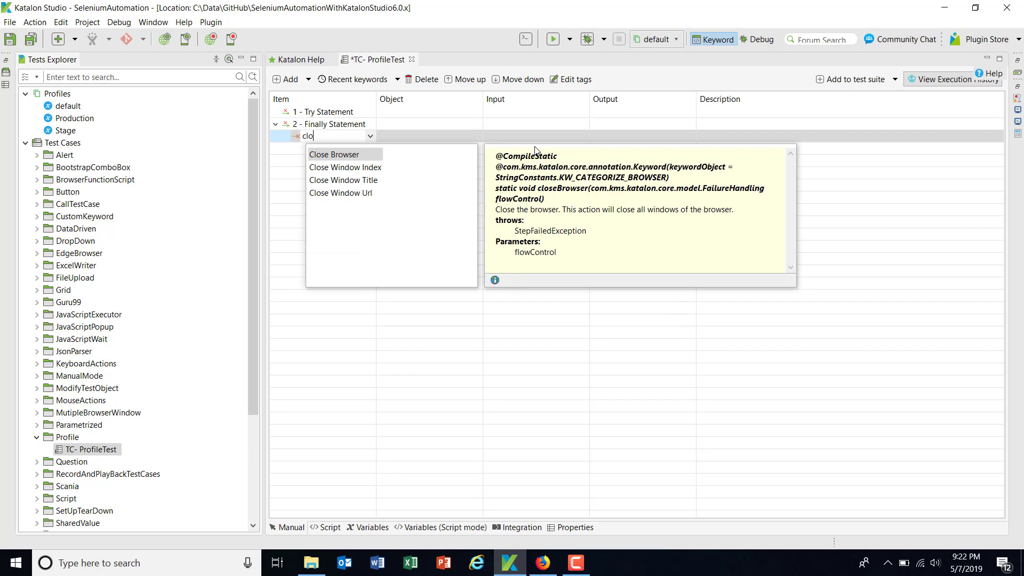
{"action": "left_click", "coordinate": [335, 155]}
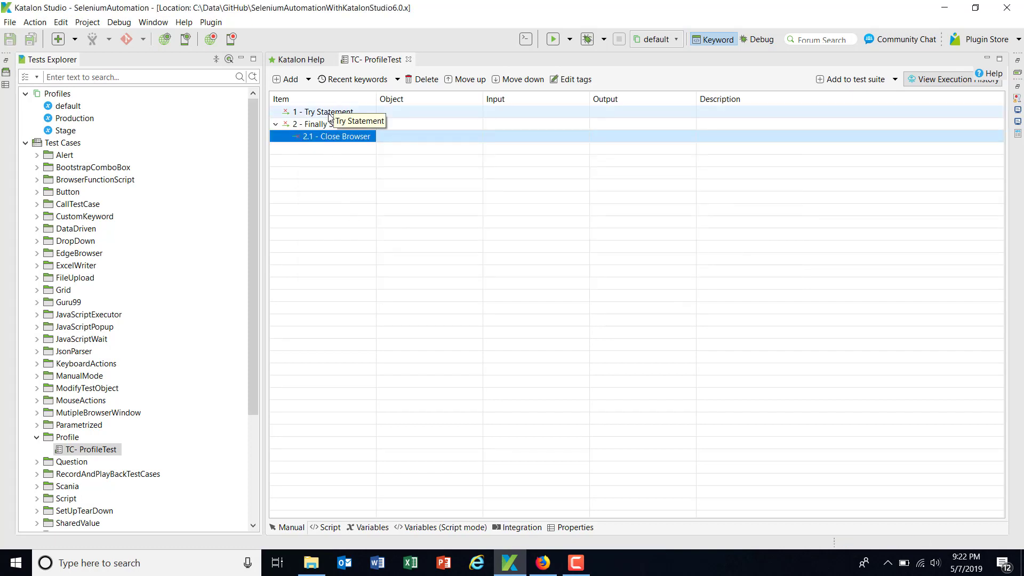
View the Production and Stage profile variables, then close the Stage tab
{"action": "right_click", "coordinate": [320, 111]}
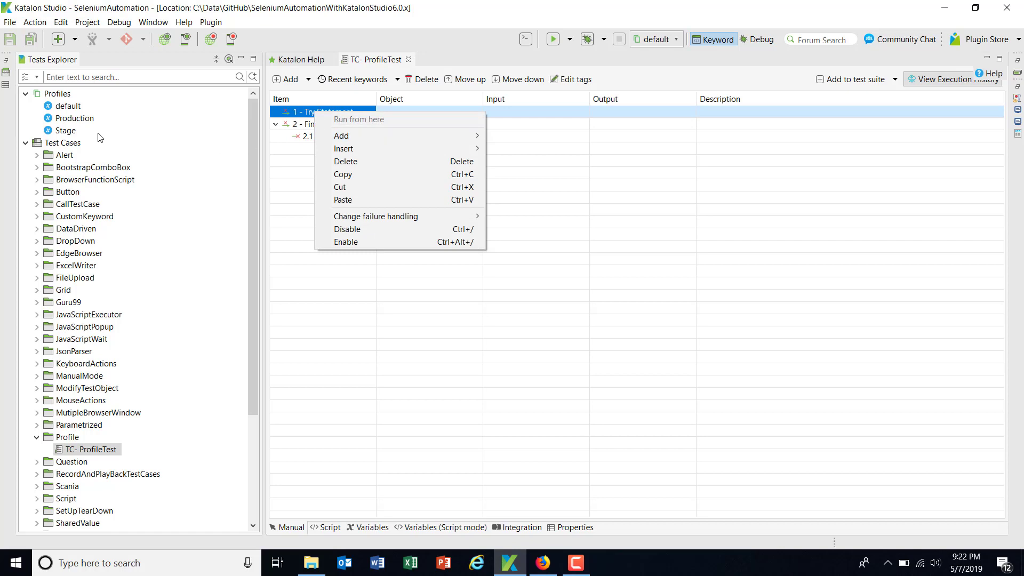
{"action": "double_click", "coordinate": [74, 118]}
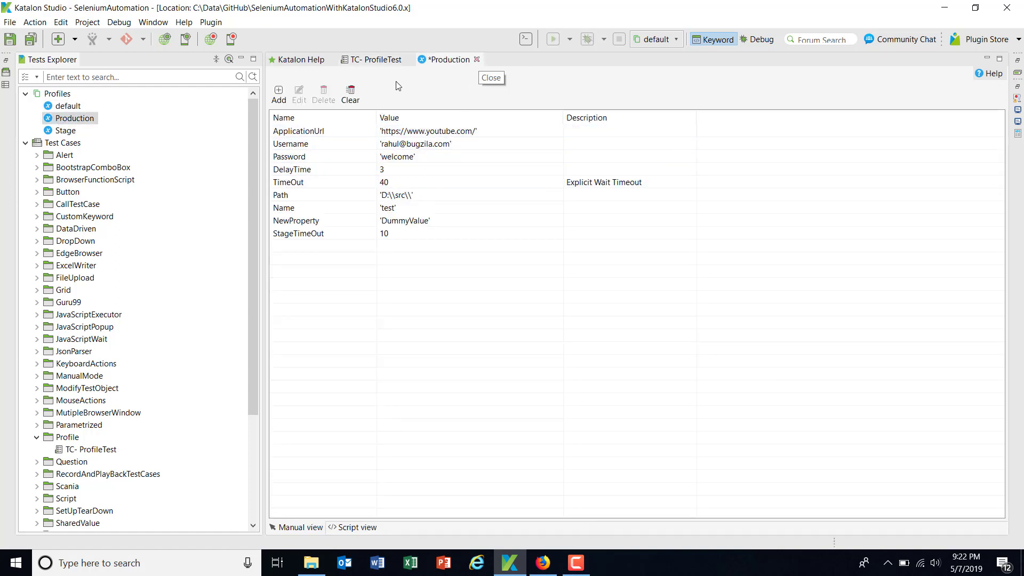
{"action": "left_click", "coordinate": [70, 131]}
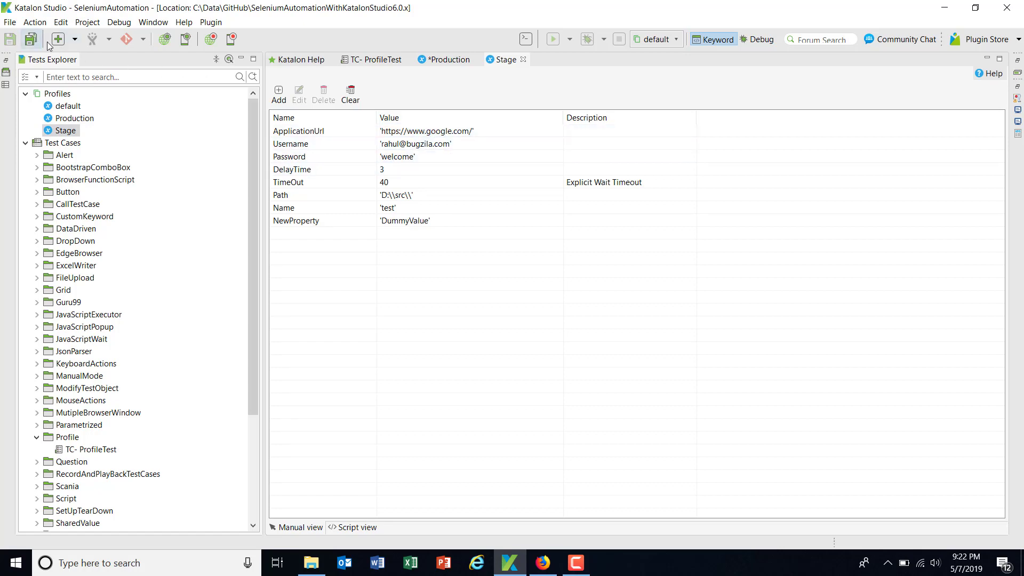
{"action": "left_click", "coordinate": [520, 60]}
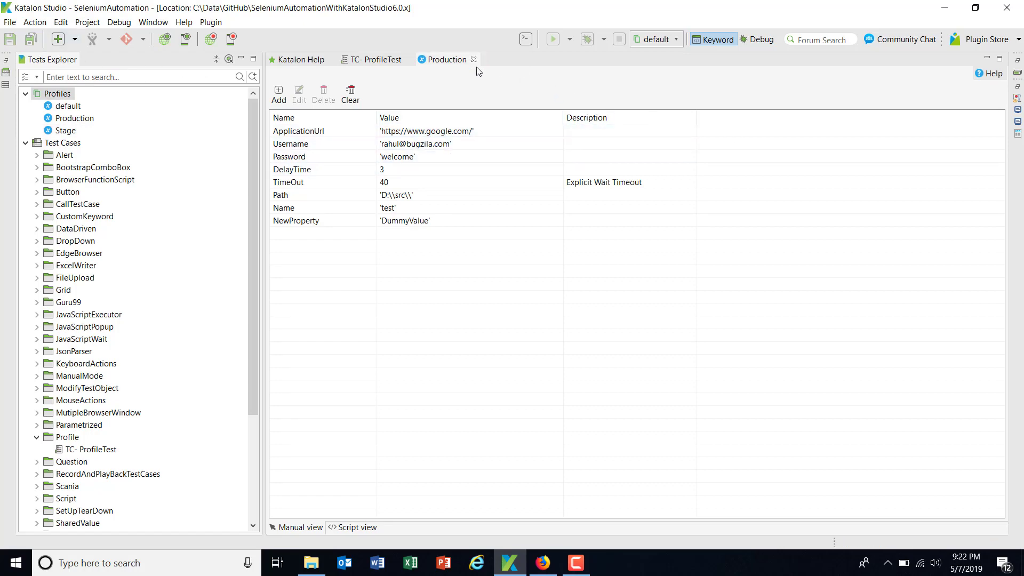
Add an Open Browser step in Try with rawUrl set to GlobalVariable.ApplicationUrl
{"action": "right_click", "coordinate": [320, 125]}
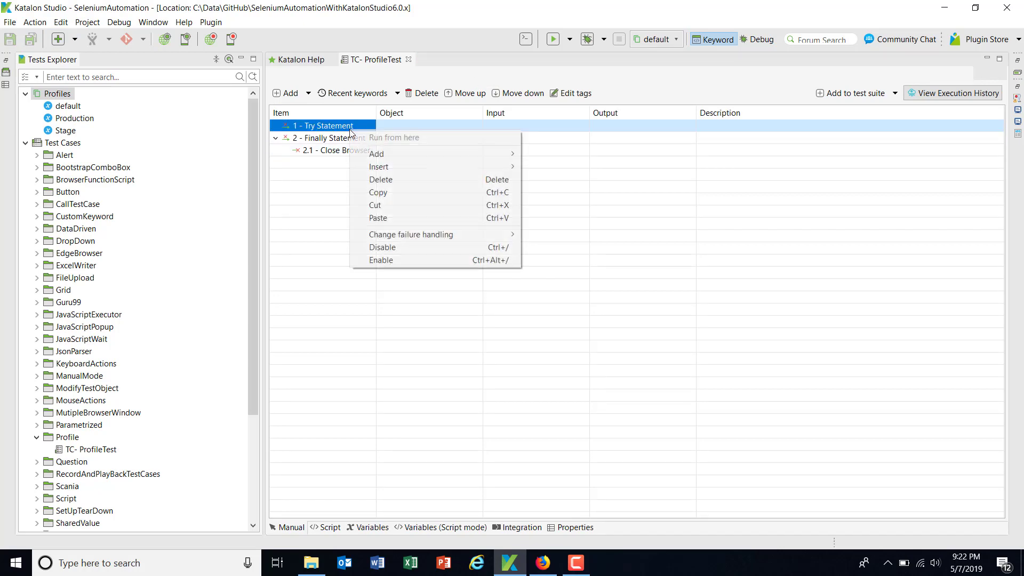
{"action": "left_click", "coordinate": [376, 153]}
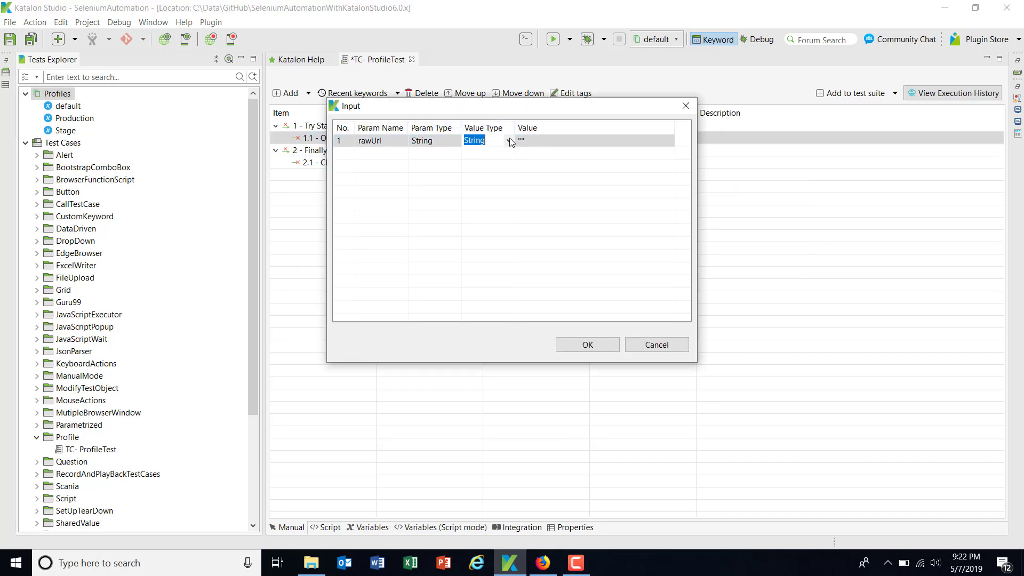
{"action": "left_click", "coordinate": [487, 140]}
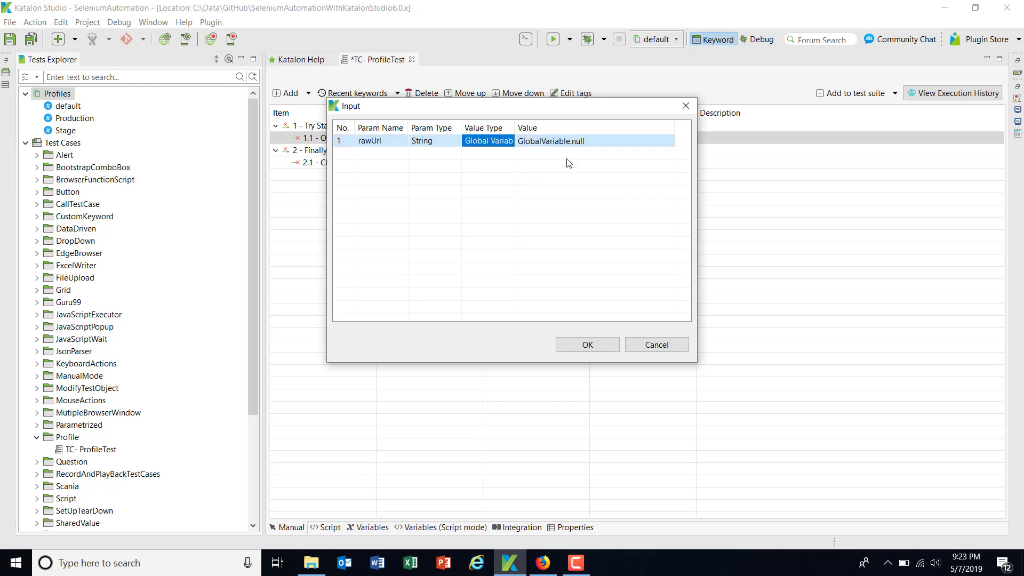
{"action": "left_click", "coordinate": [667, 141]}
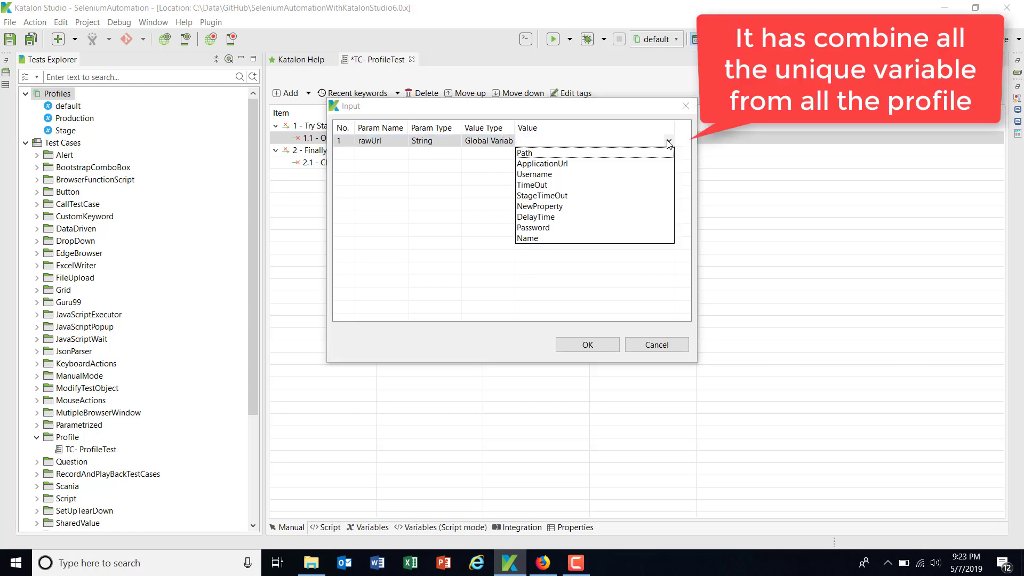
{"action": "mouse_move", "coordinate": [667, 144]}
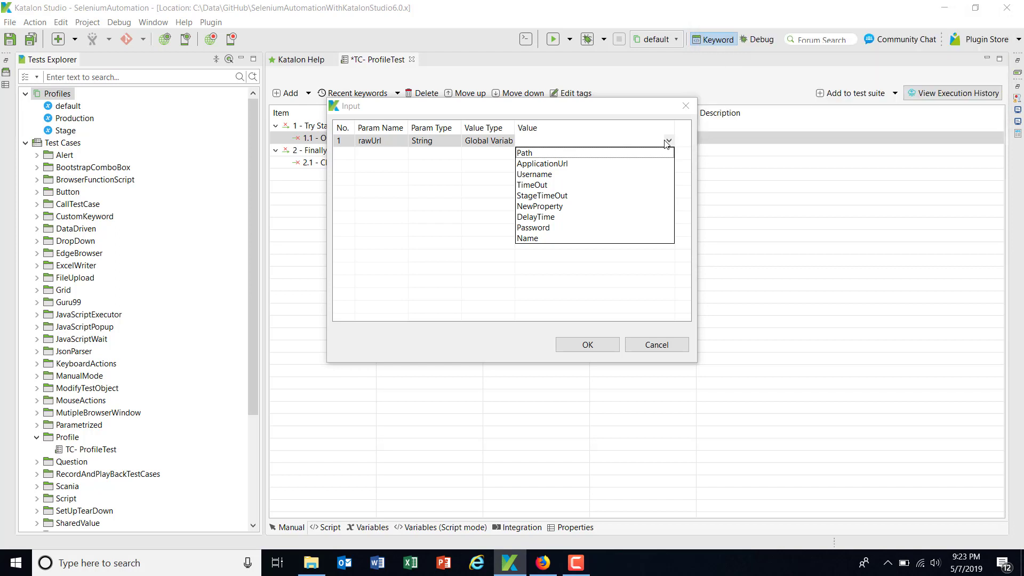
{"action": "left_click", "coordinate": [542, 163]}
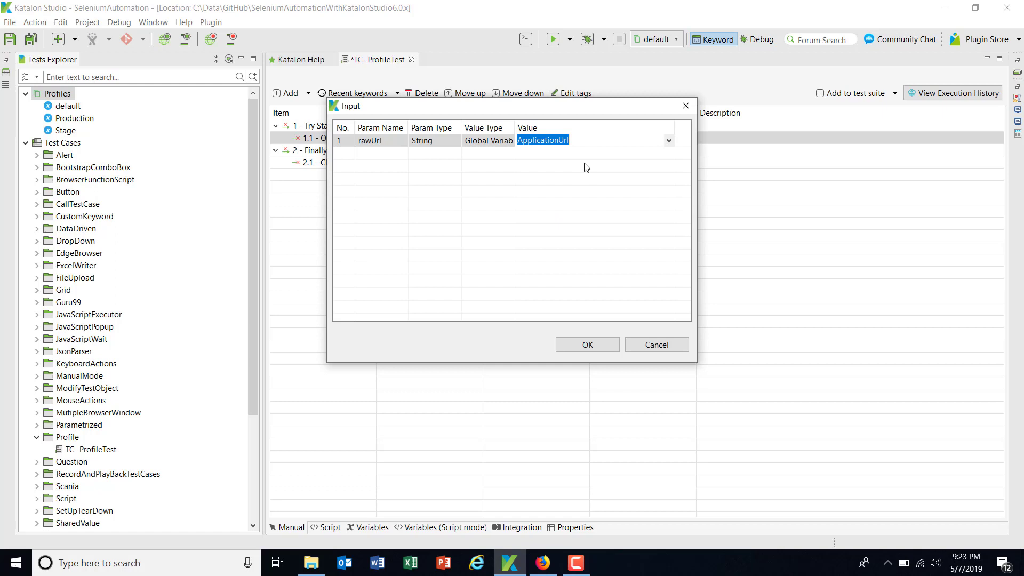
{"action": "left_click", "coordinate": [586, 344]}
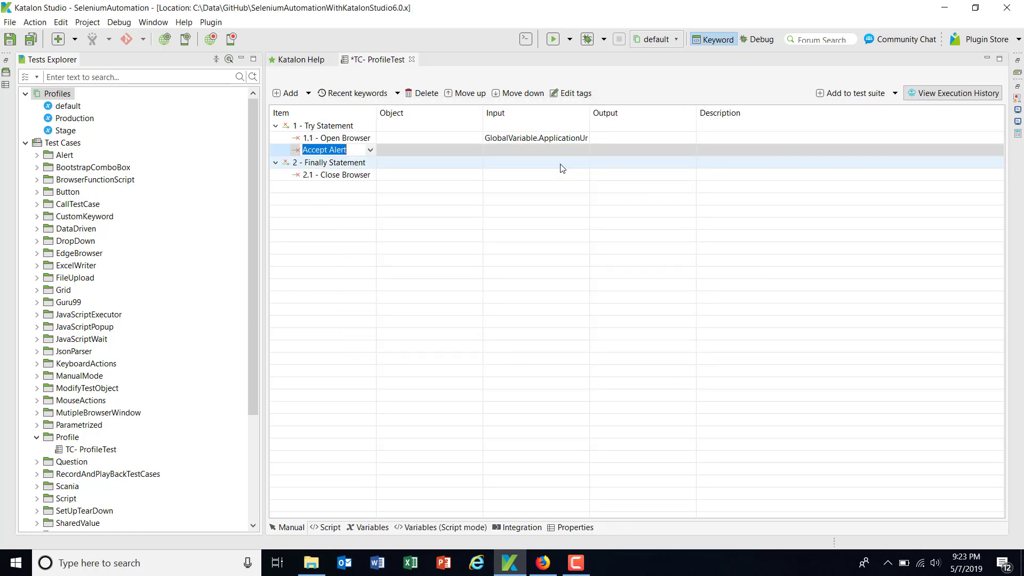
Add Maximize Window, then Wait For Page Load using GlobalVariable.TimeOut for seconds
{"action": "type", "text": "Maximize Window"}
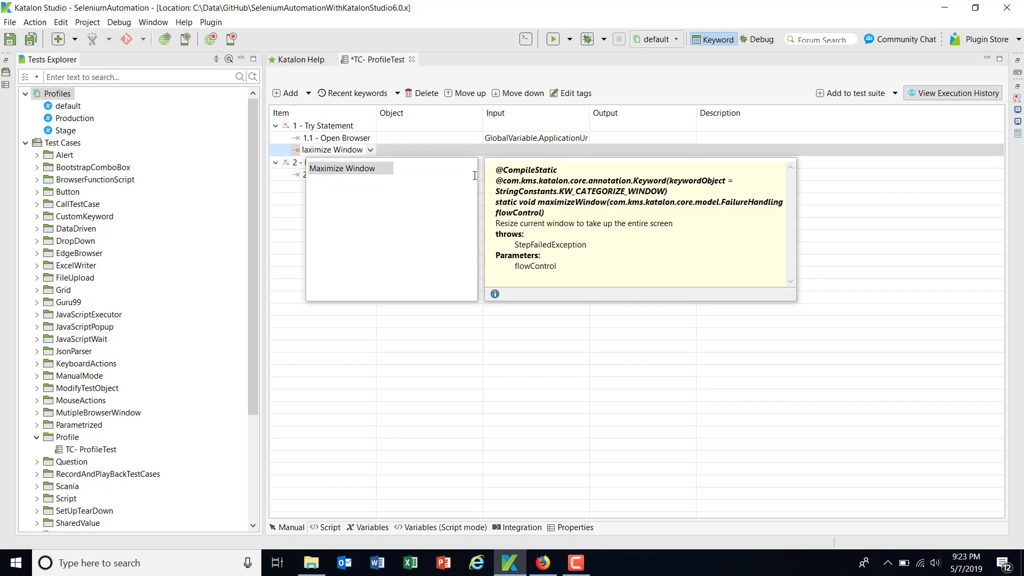
{"action": "right_click", "coordinate": [333, 149]}
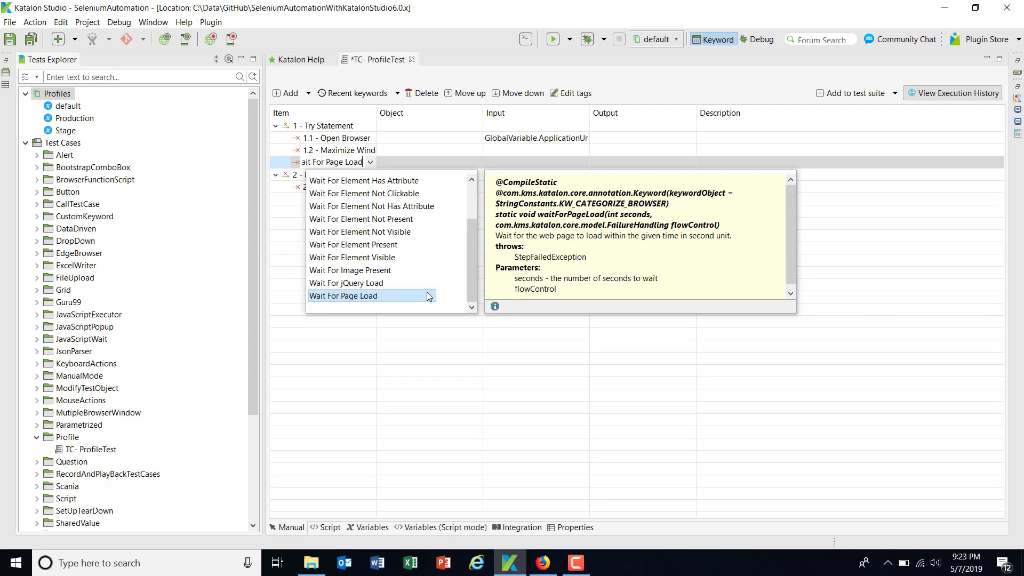
{"action": "left_click", "coordinate": [343, 295]}
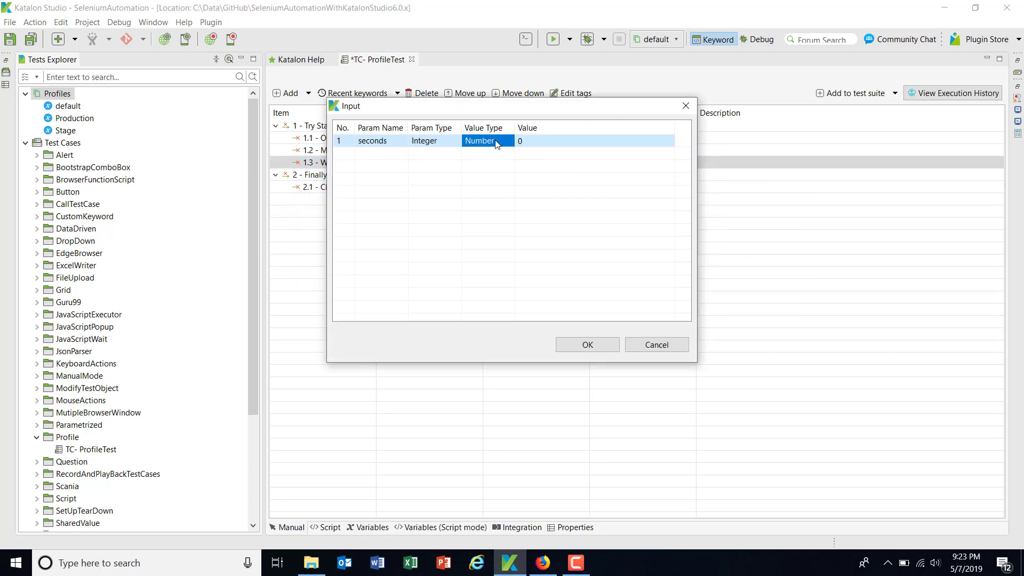
{"action": "left_click", "coordinate": [483, 141]}
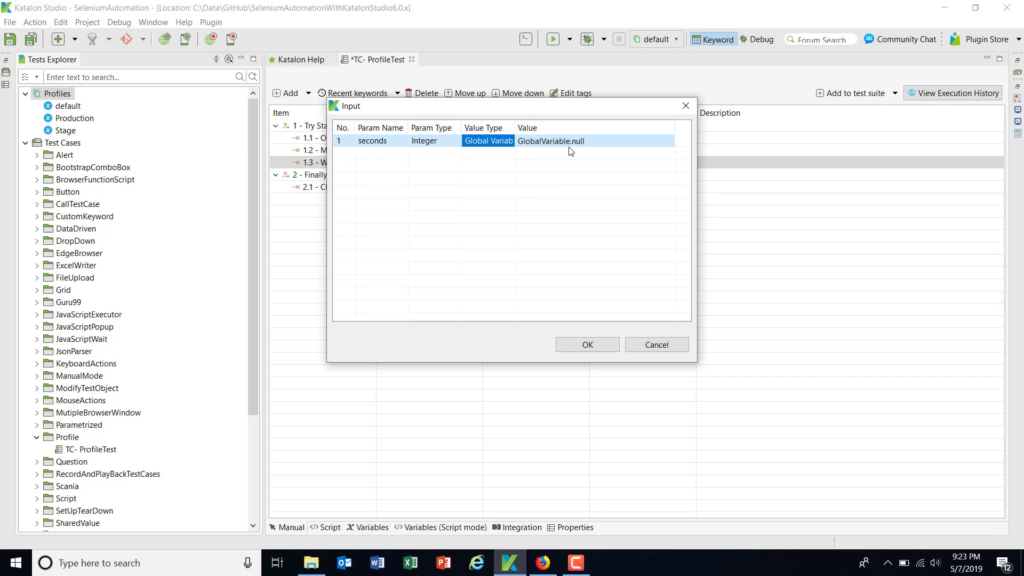
{"action": "left_click", "coordinate": [667, 140]}
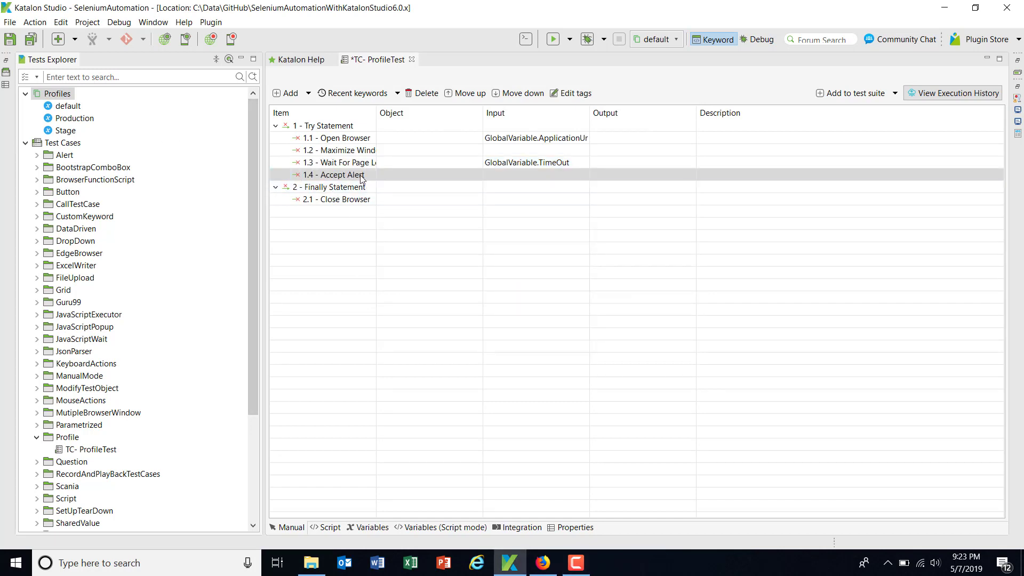
Change step 1.4 to a Delay keyword waiting 3 seconds
{"action": "type", "text": "de"}
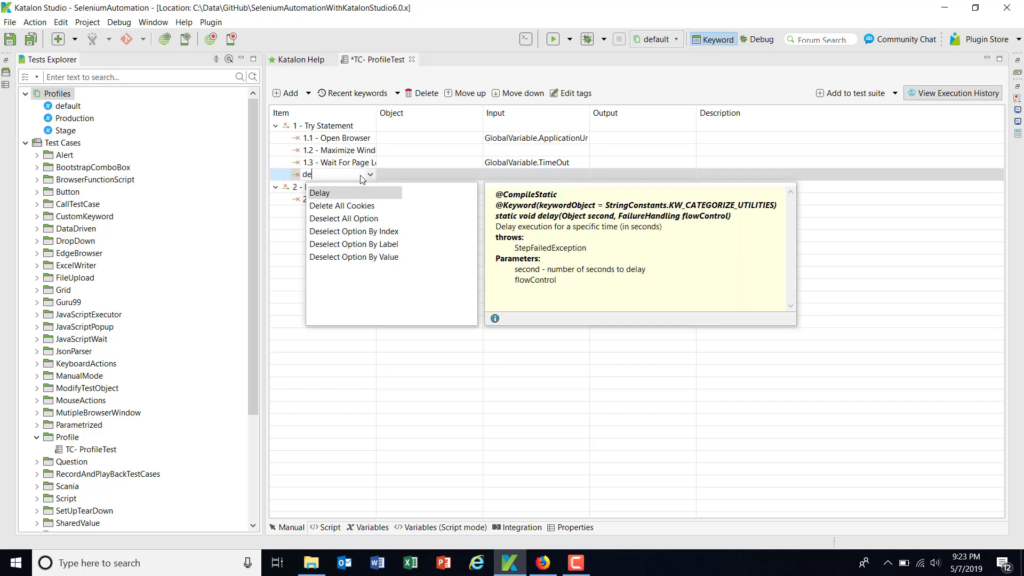
{"action": "left_click", "coordinate": [320, 192]}
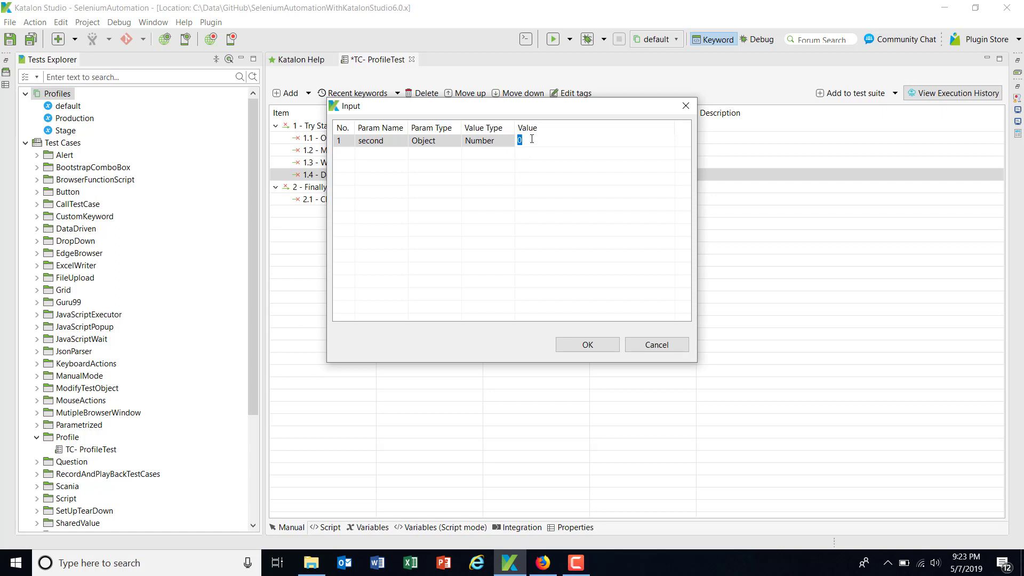
{"action": "left_click", "coordinate": [586, 344]}
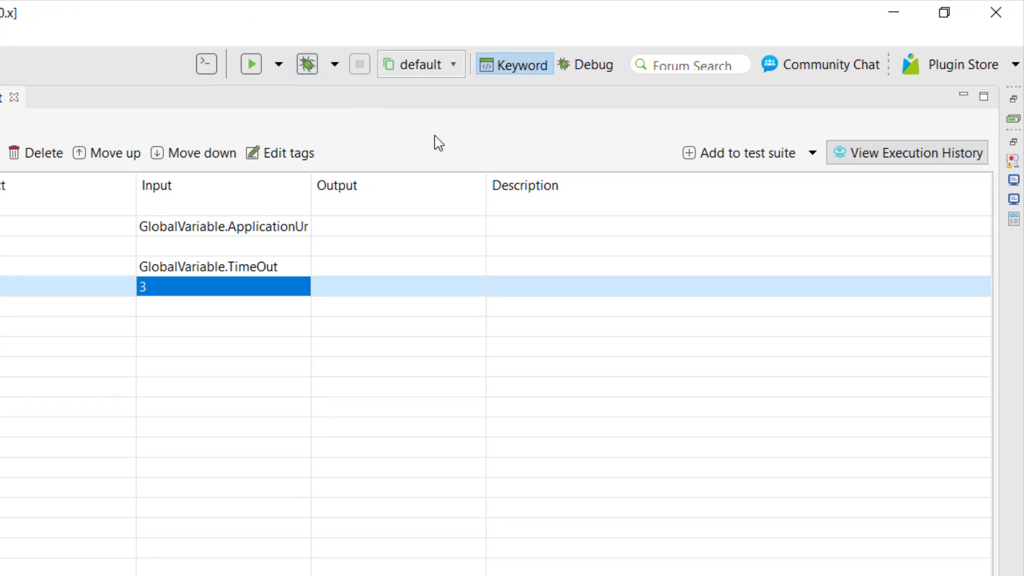
{"action": "mouse_move", "coordinate": [407, 93]}
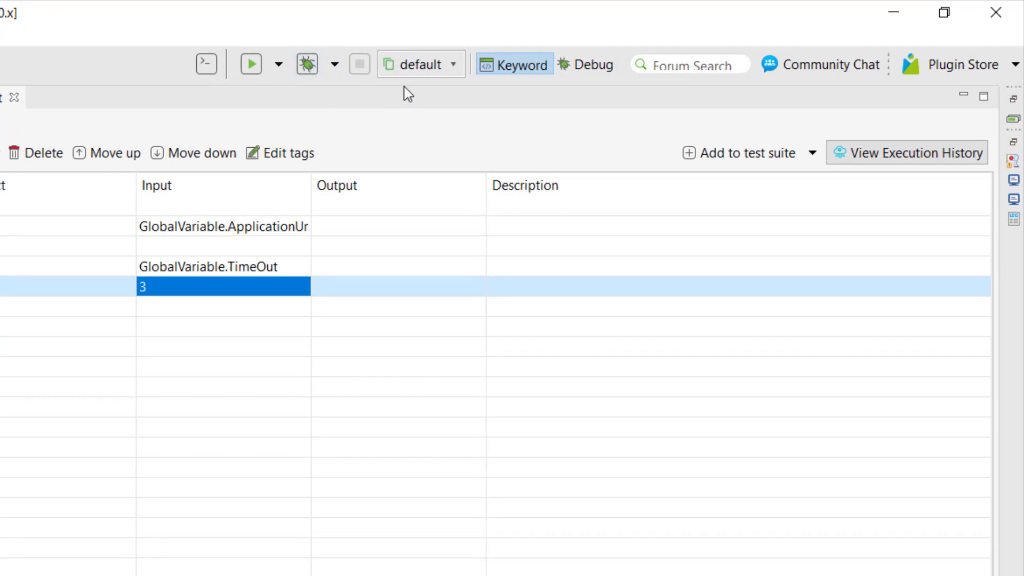
Save TC- ProfileTest and select Production as the execution profile
{"action": "left_click", "coordinate": [421, 64]}
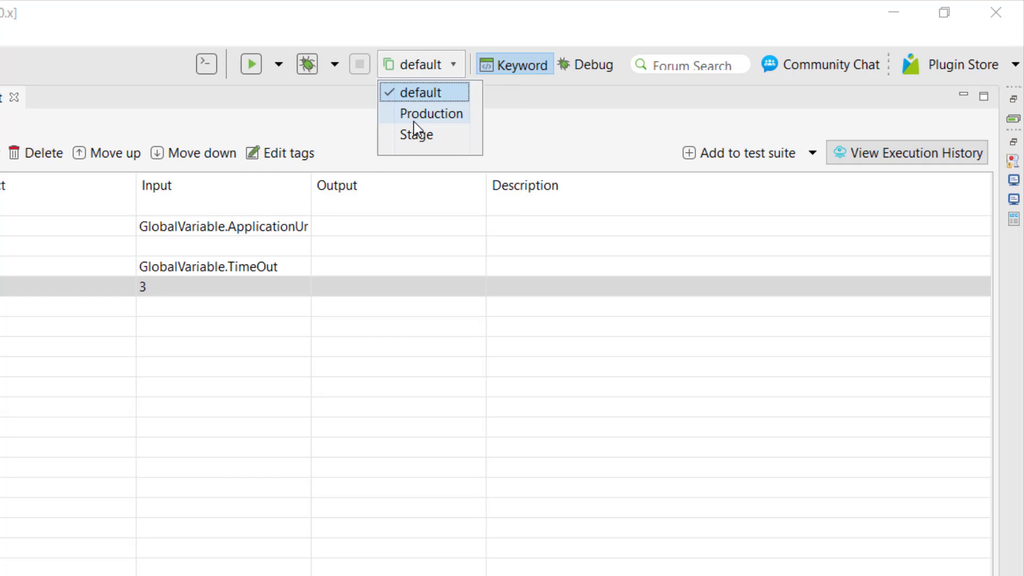
{"action": "mouse_move", "coordinate": [31, 465]}
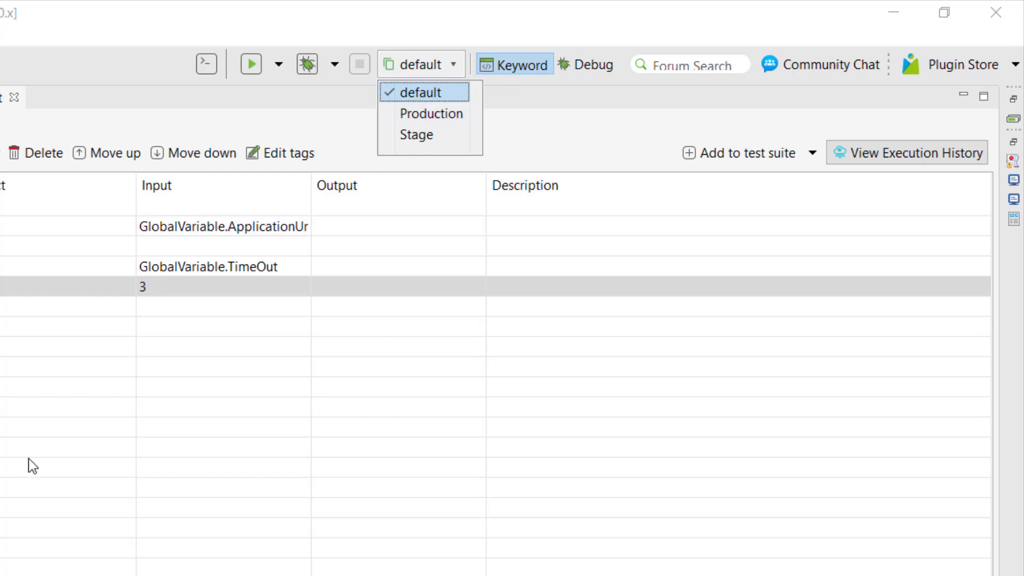
{"action": "mouse_move", "coordinate": [427, 117]}
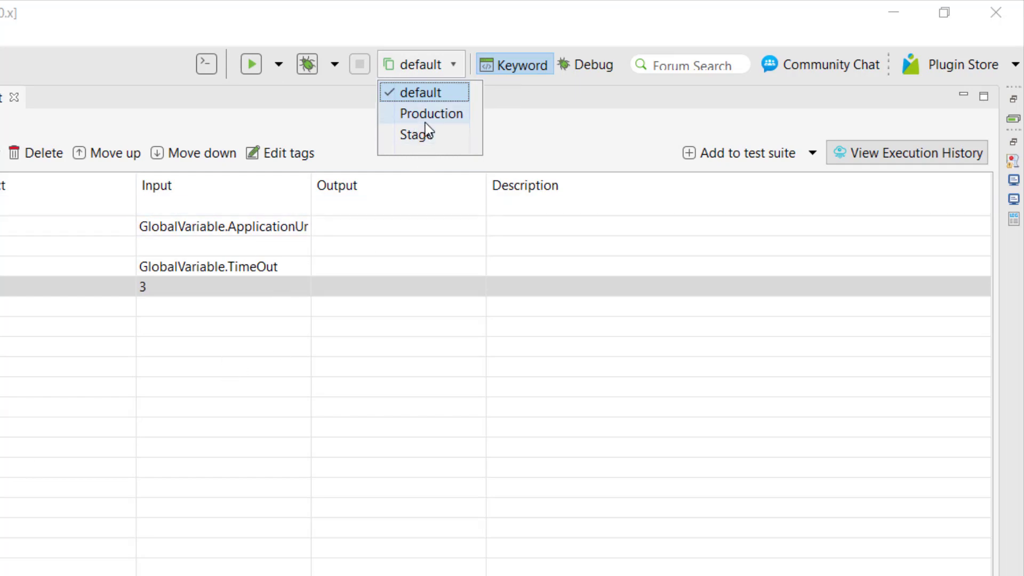
{"action": "left_click", "coordinate": [430, 114]}
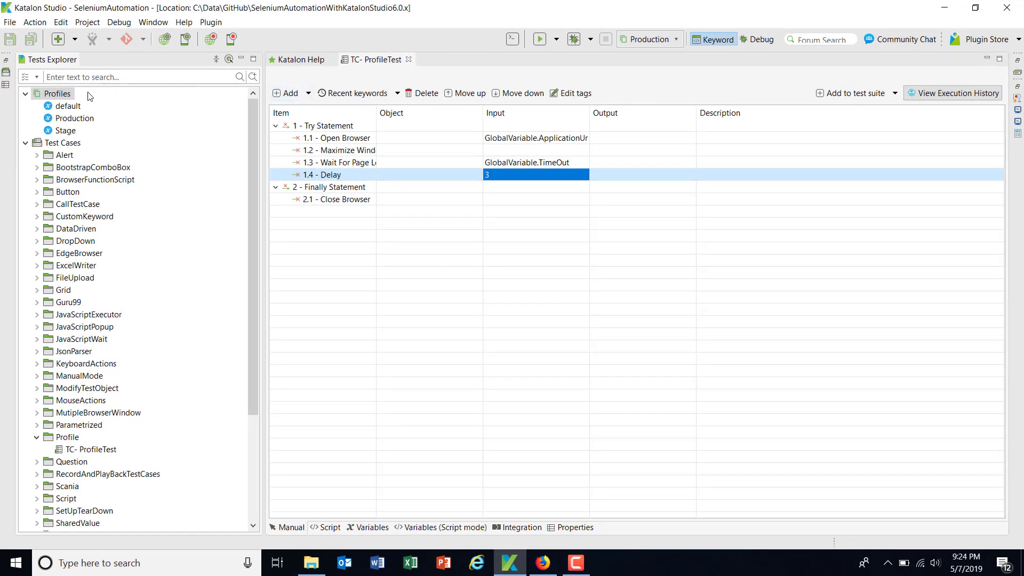
{"action": "left_click", "coordinate": [553, 38]}
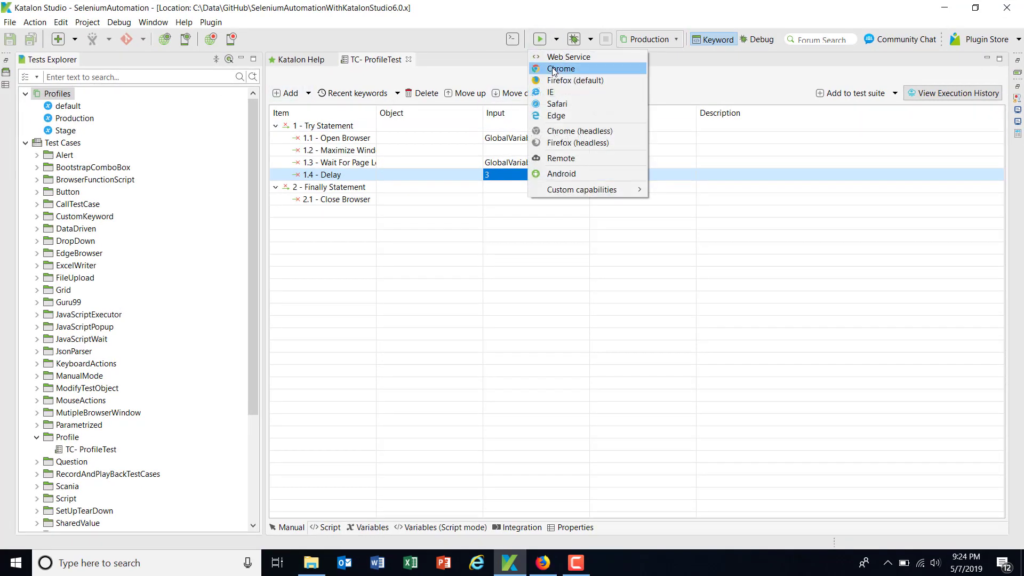
Run the test in Chrome under Production, opening YouTube and passing 1/1
{"action": "left_click", "coordinate": [561, 69]}
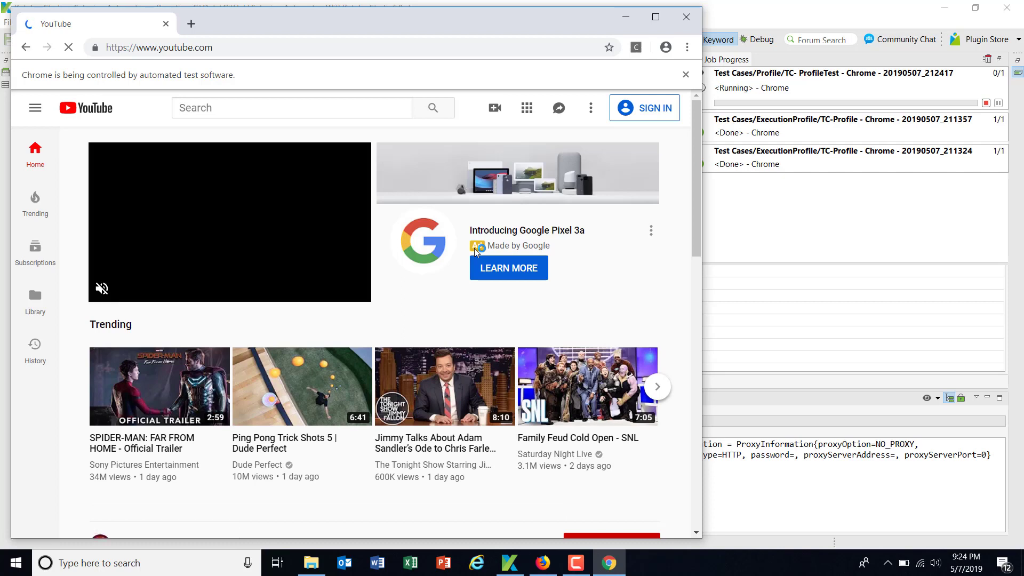
{"action": "left_click", "coordinate": [655, 17]}
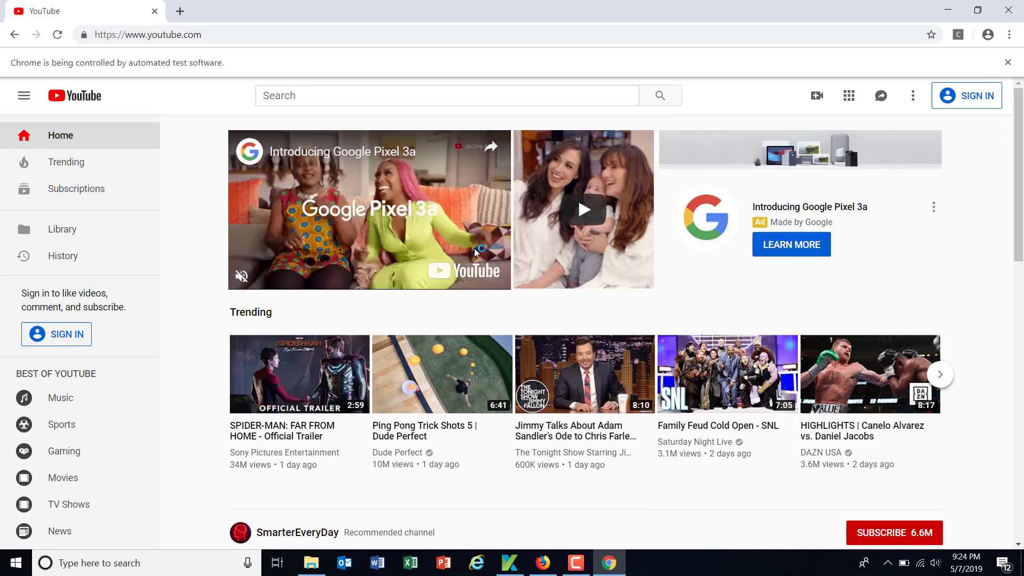
{"action": "left_click", "coordinate": [510, 562]}
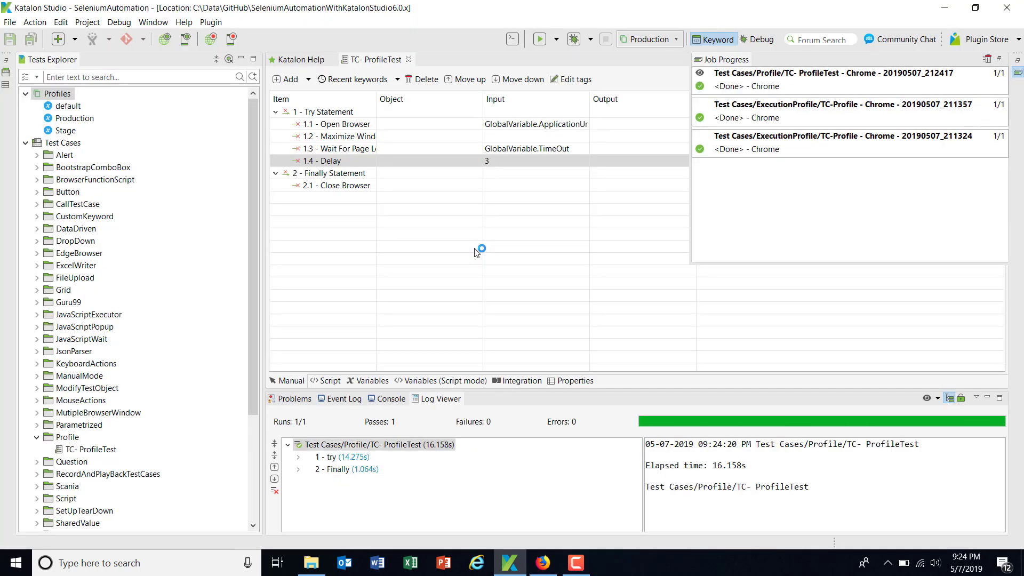
Switch the execution profile from Production to Stage
{"action": "left_click", "coordinate": [676, 39]}
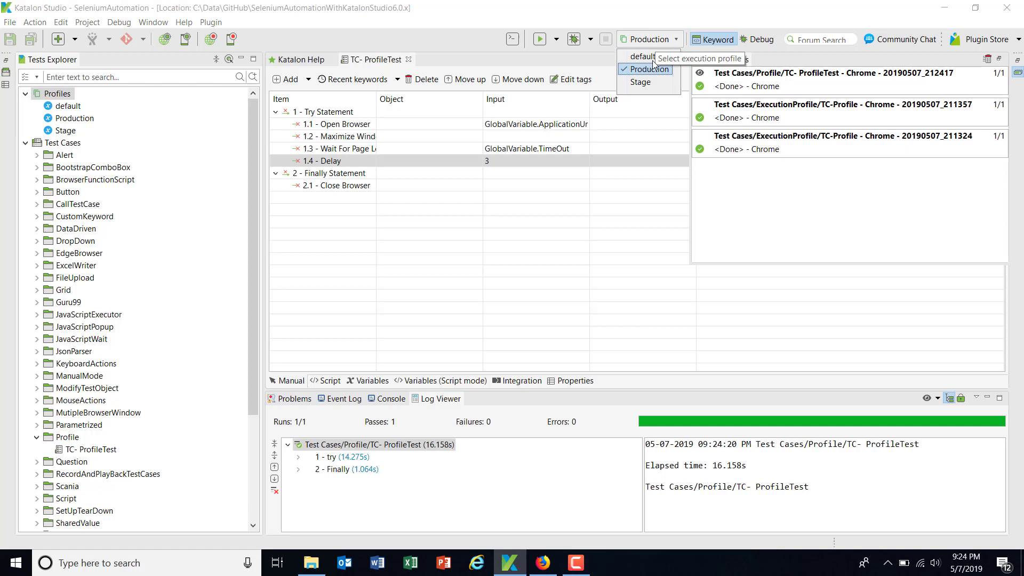
{"action": "left_click", "coordinate": [640, 82]}
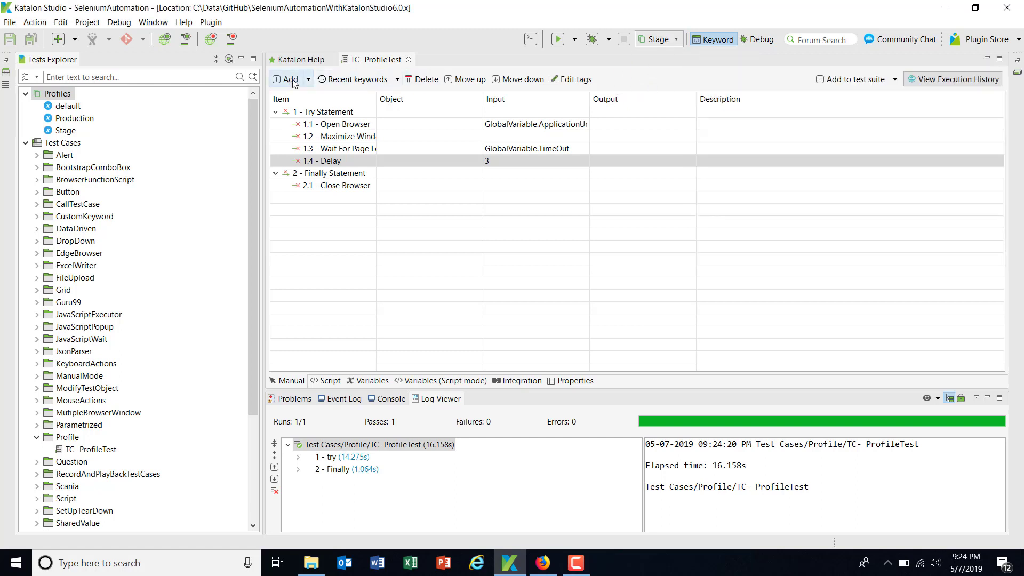
{"action": "left_click", "coordinate": [574, 39]}
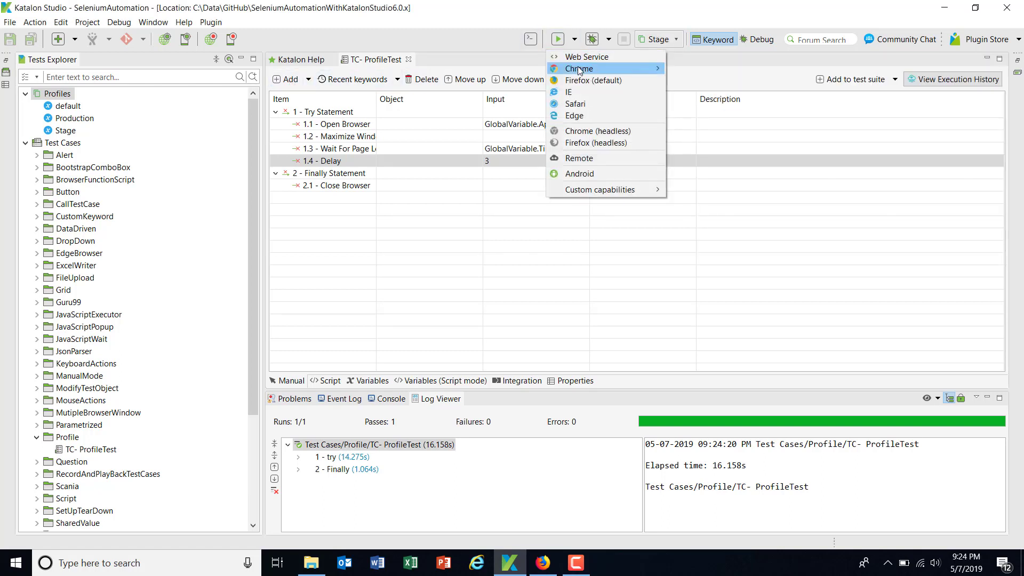
Run TC- ProfileTest in Chrome under Stage, opening google.com and passing 1/1
{"action": "left_click", "coordinate": [577, 67]}
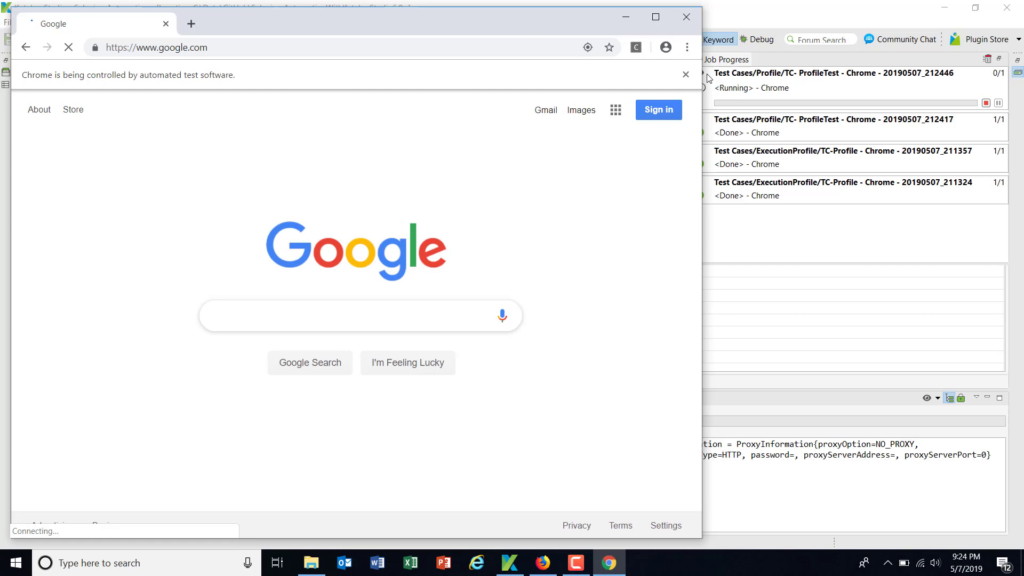
{"action": "left_click", "coordinate": [655, 17]}
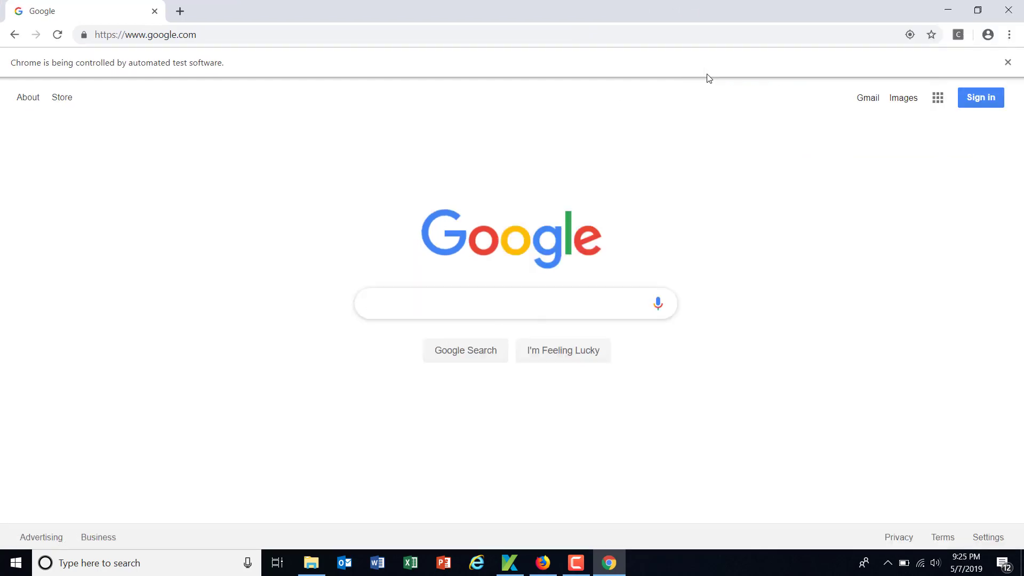
{"action": "left_click", "coordinate": [509, 562]}
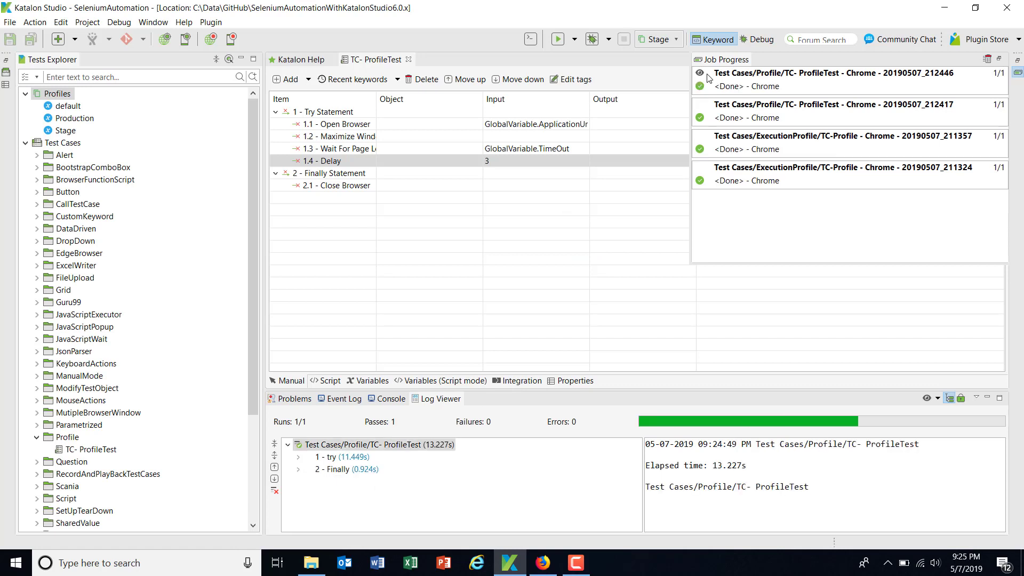